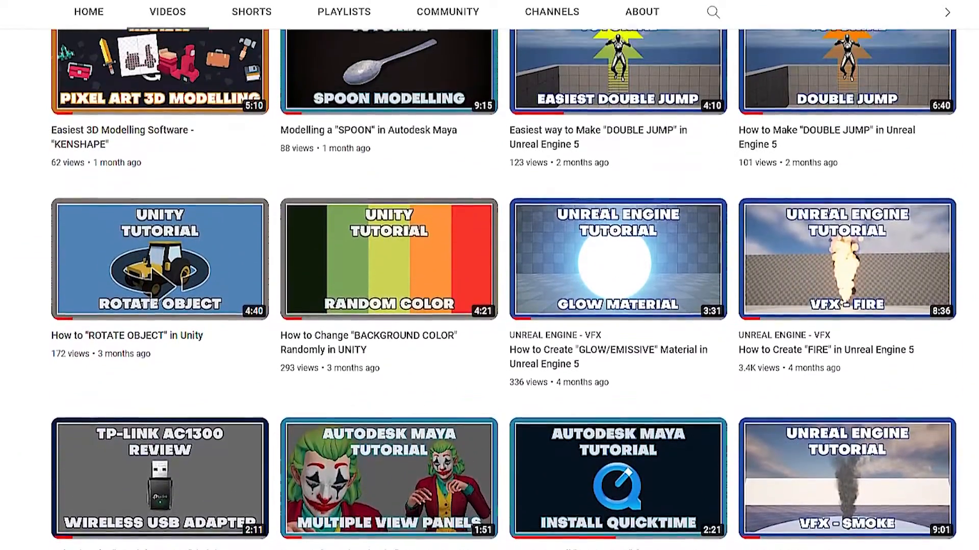
# Scroll through the YouTube channel's uploaded videos before returning to the Unreal level.
pyautogui.scroll(3)
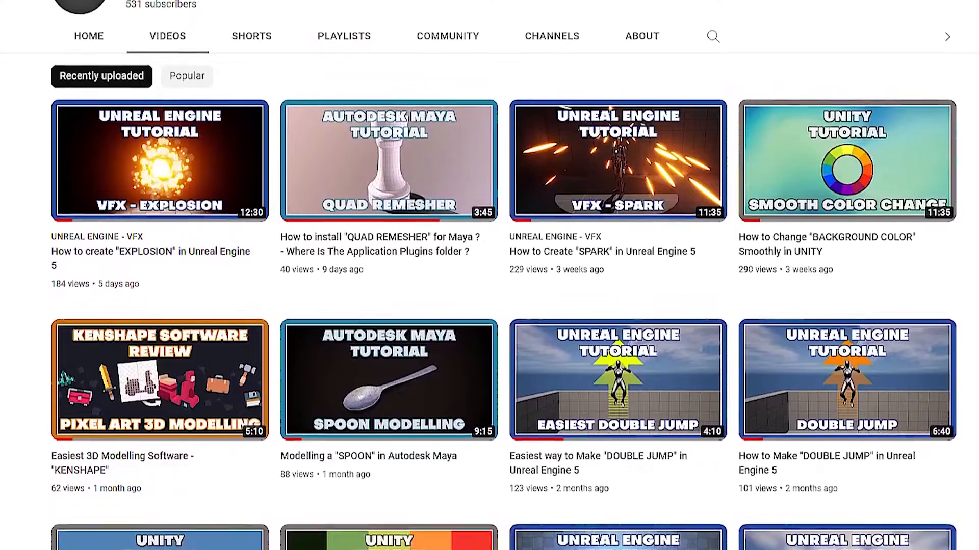
pyautogui.scroll(3)
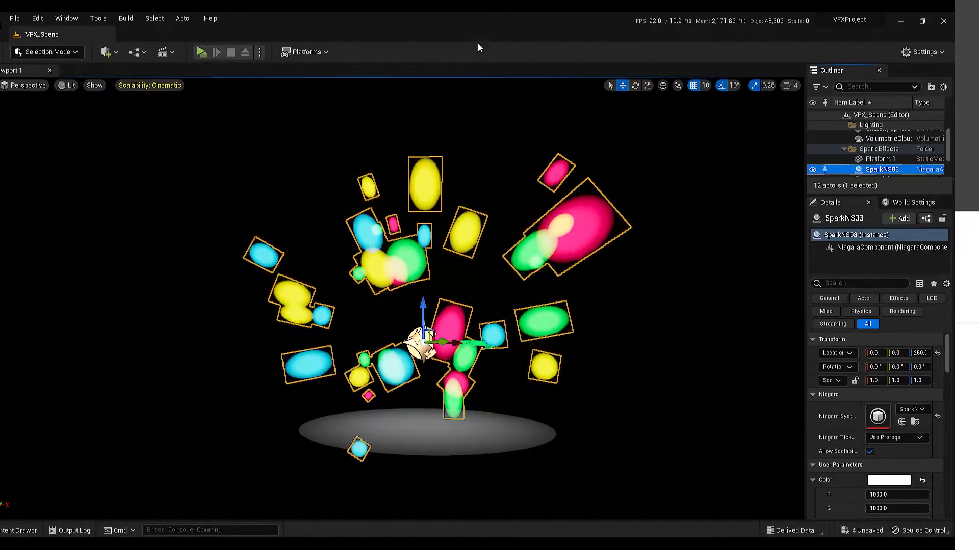
# Open Editor Preferences from the Edit menu.
pyautogui.click(61, 18)
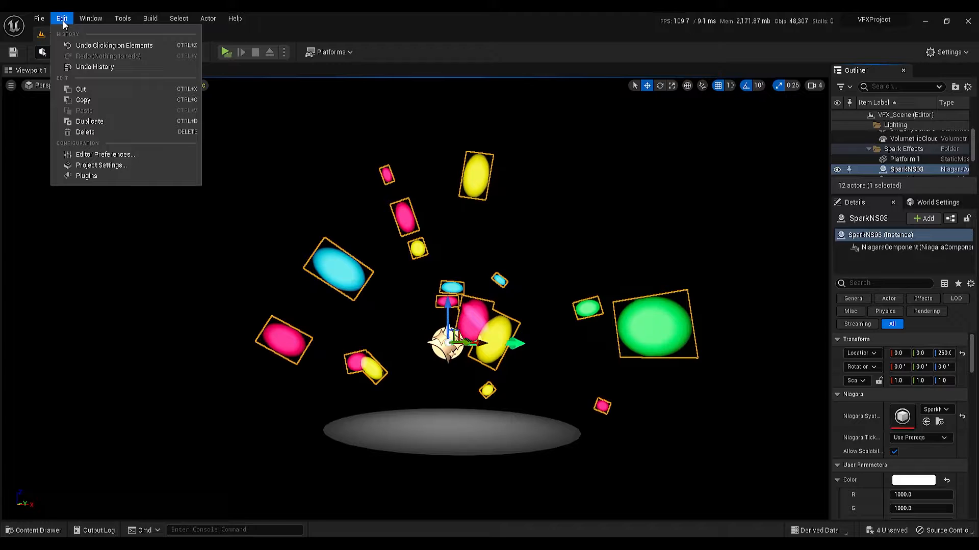
pyautogui.moveTo(99, 166)
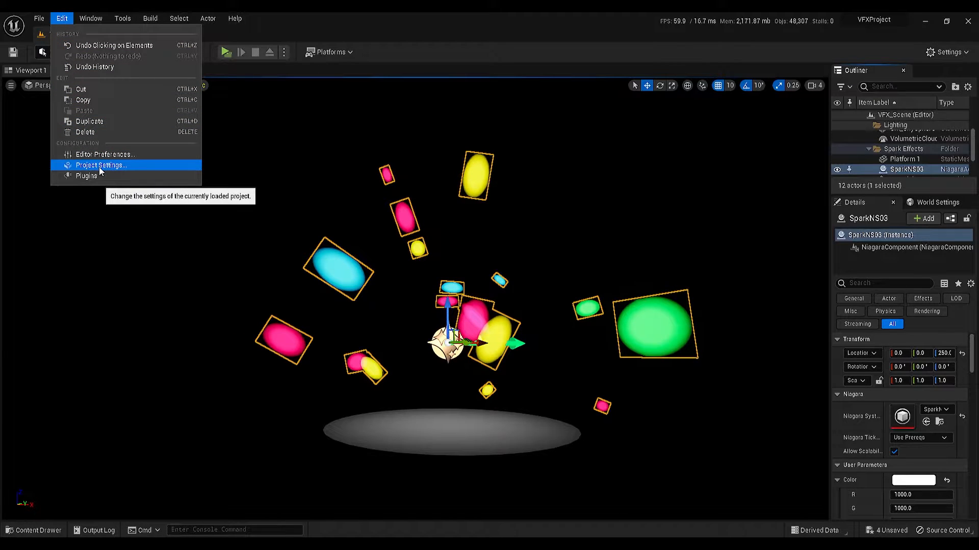
pyautogui.moveTo(147, 159)
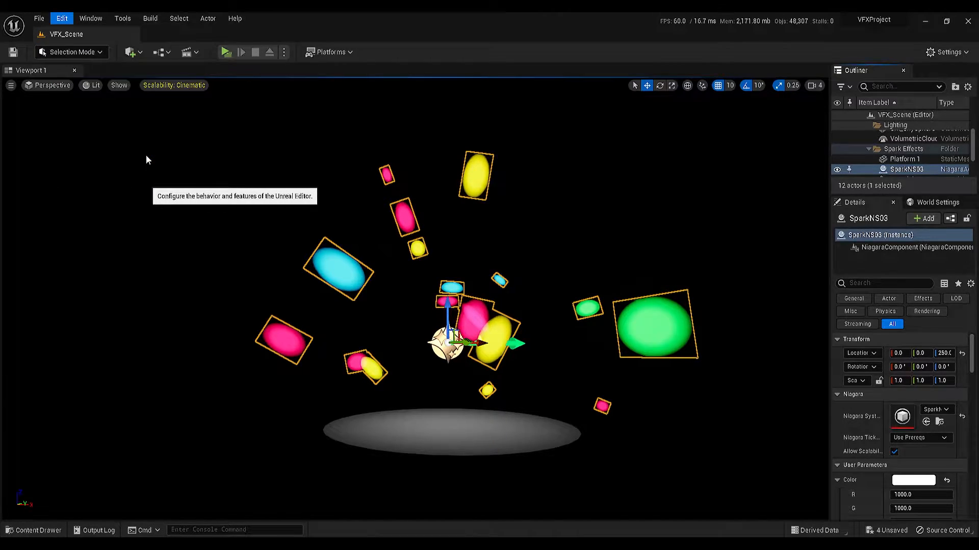
pyautogui.click(62, 17)
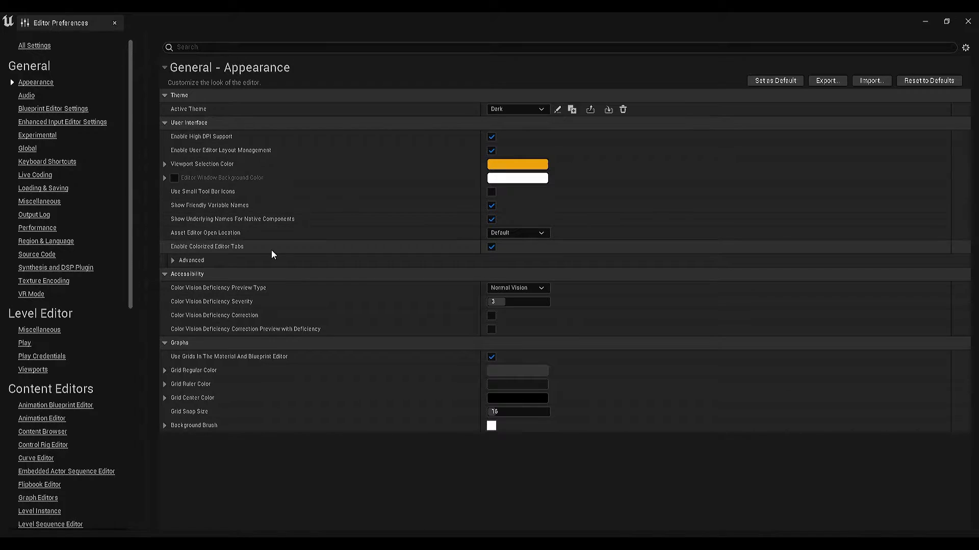
pyautogui.moveTo(216, 56)
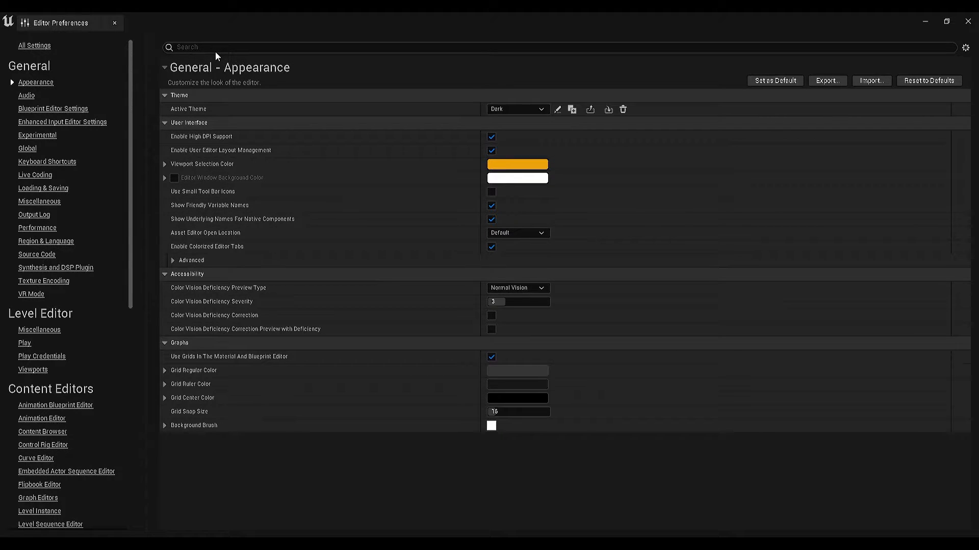
# Search 'use sele', uncheck Use Selection Outline, and close Editor Preferences.
pyautogui.write('u')
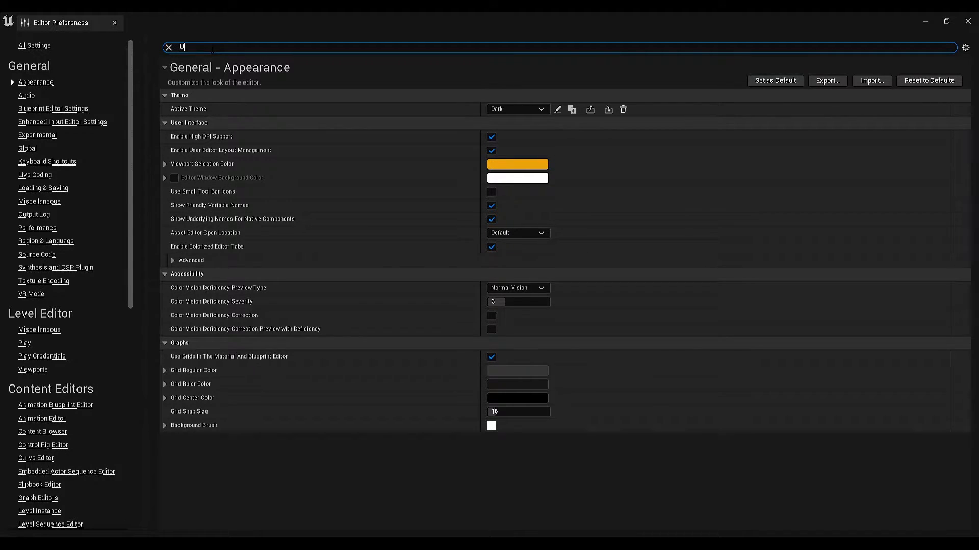
pyautogui.write('se sele')
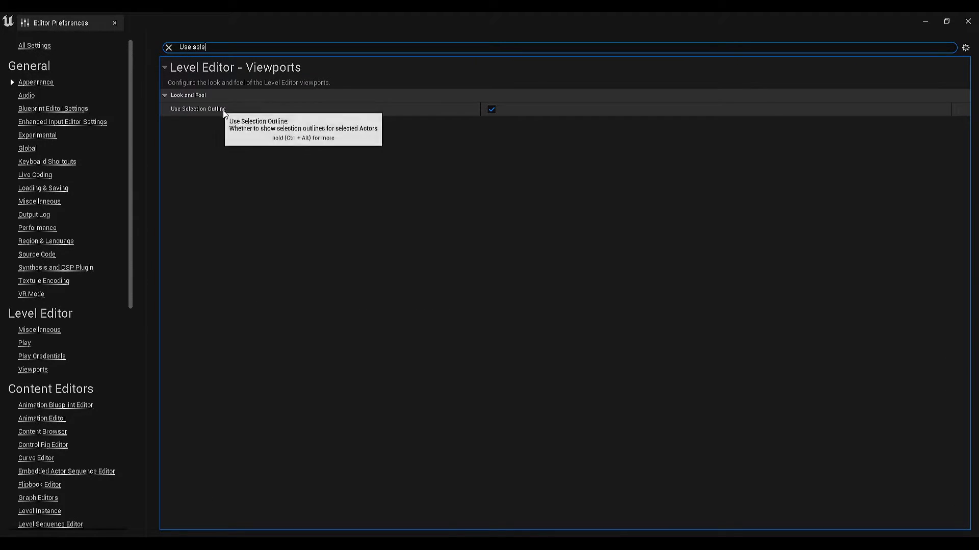
pyautogui.moveTo(184, 126)
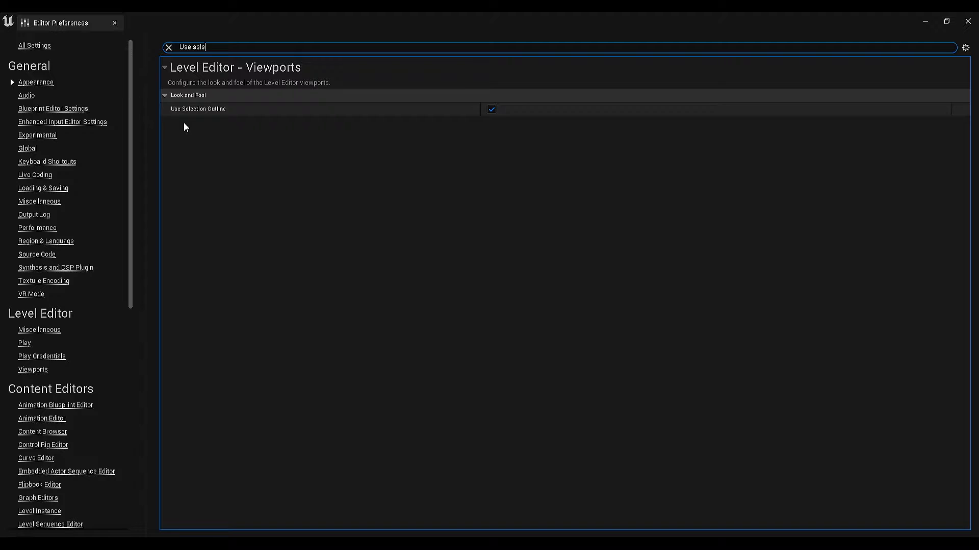
pyautogui.moveTo(475, 116)
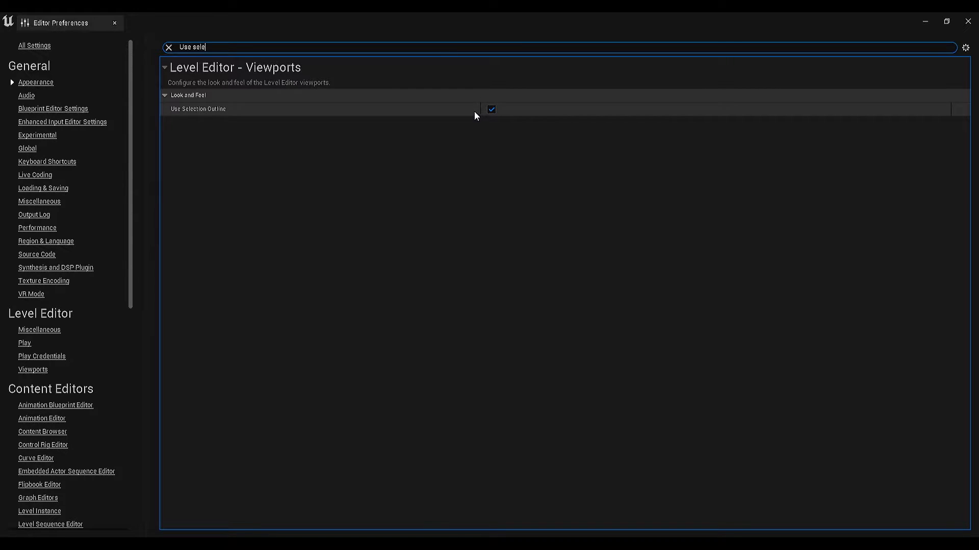
pyautogui.moveTo(492, 110)
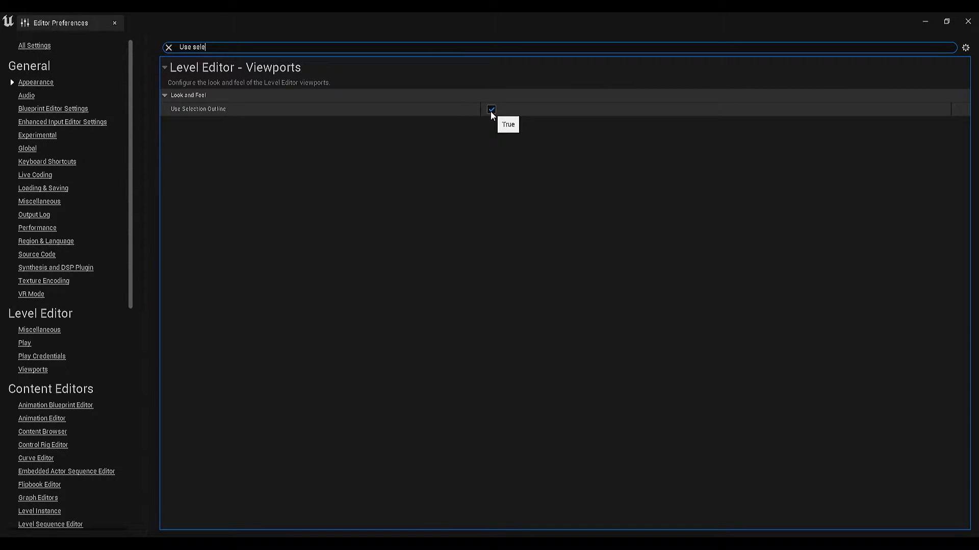
pyautogui.click(490, 109)
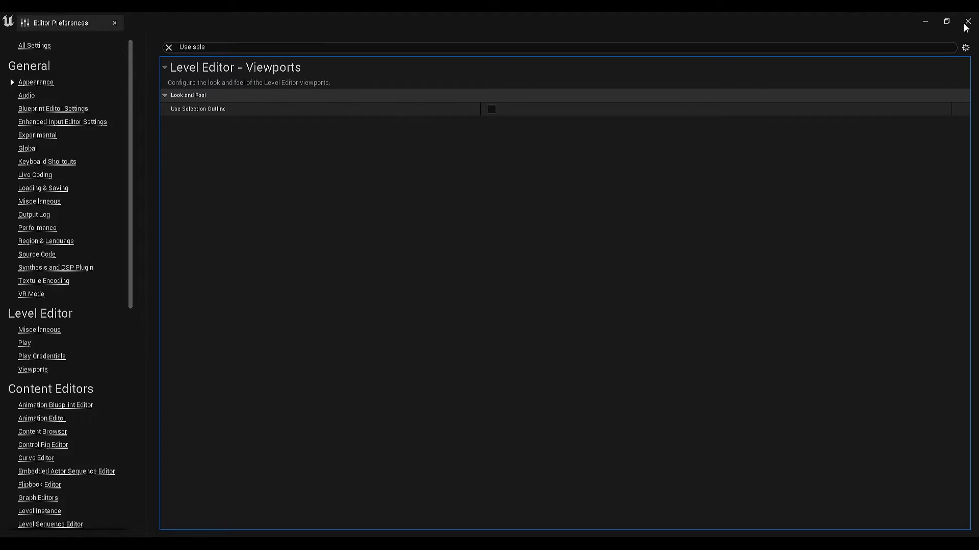
pyautogui.click(114, 23)
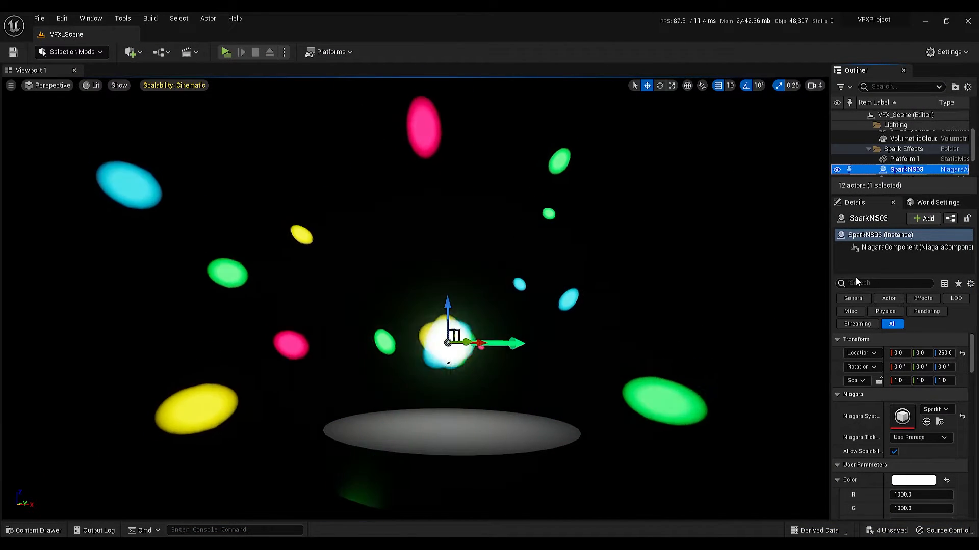